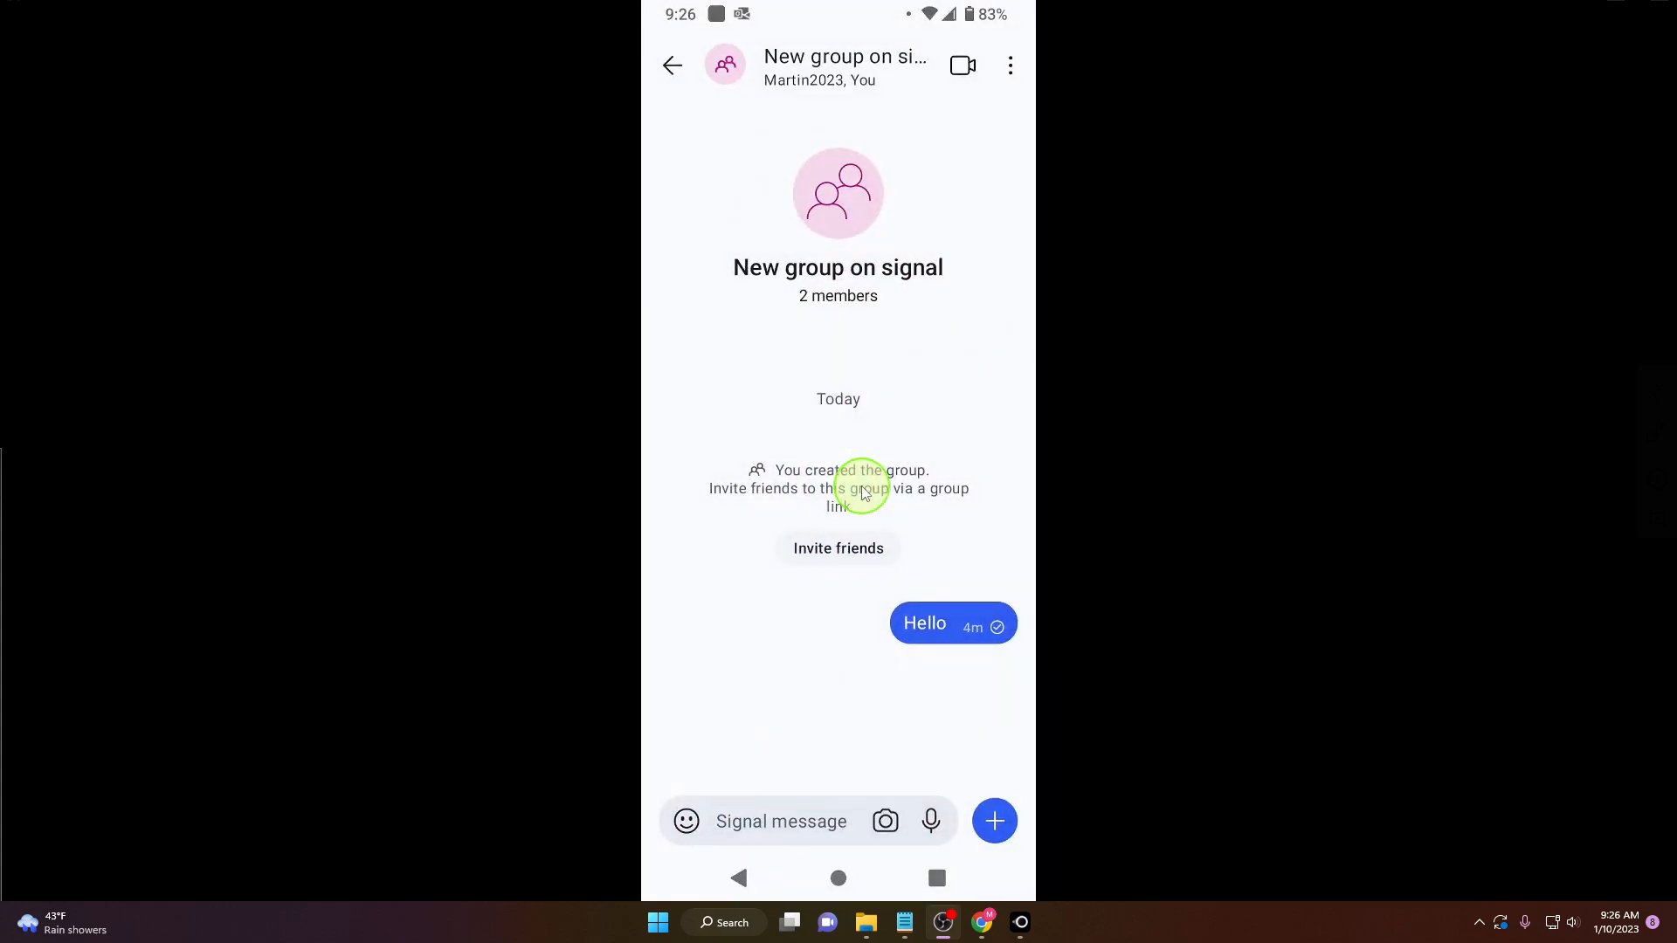
# Go back from the group chat to the chat list and open Martin2023's conversation.
pyautogui.click(672, 65)
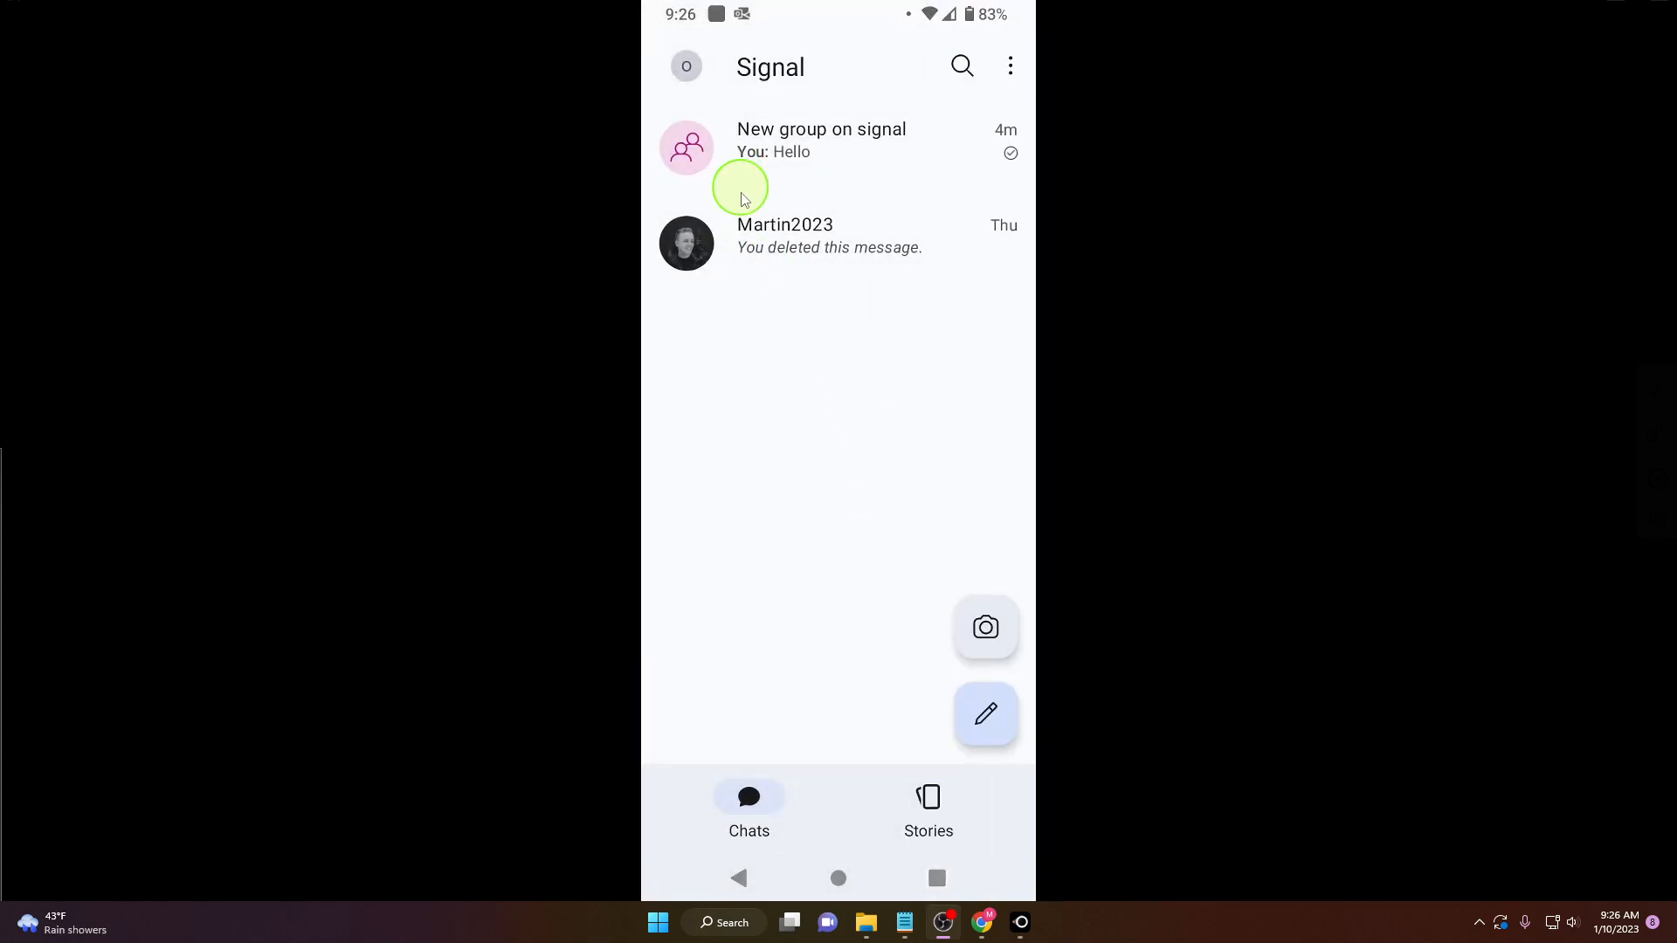
pyautogui.moveTo(866, 142)
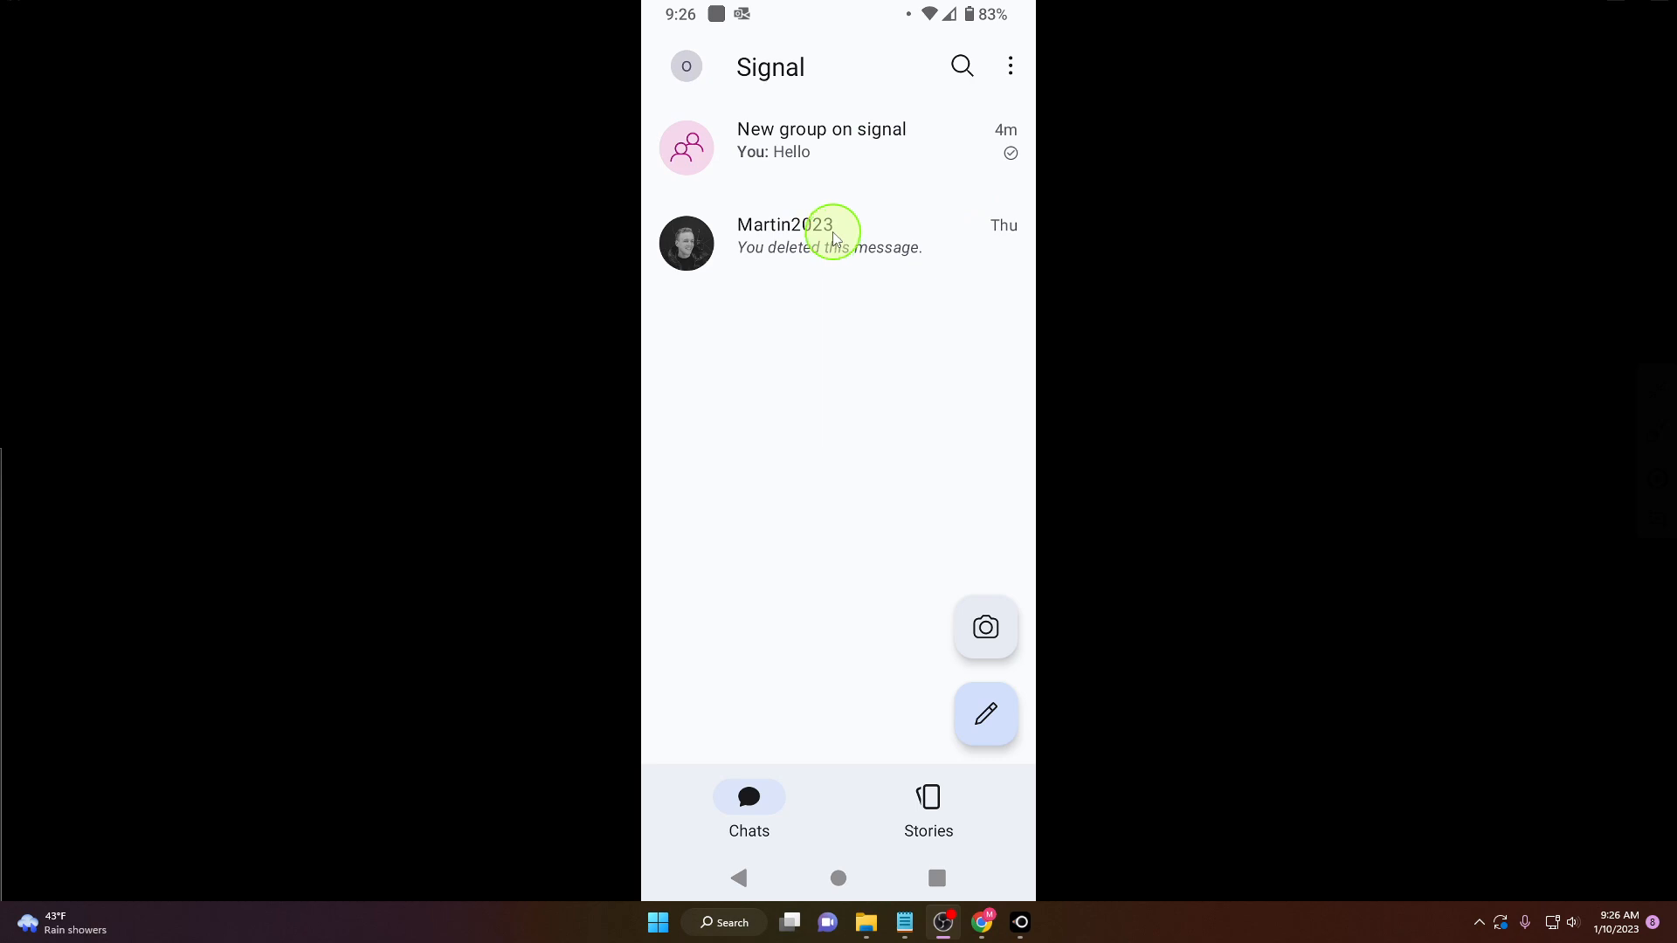
pyautogui.click(786, 235)
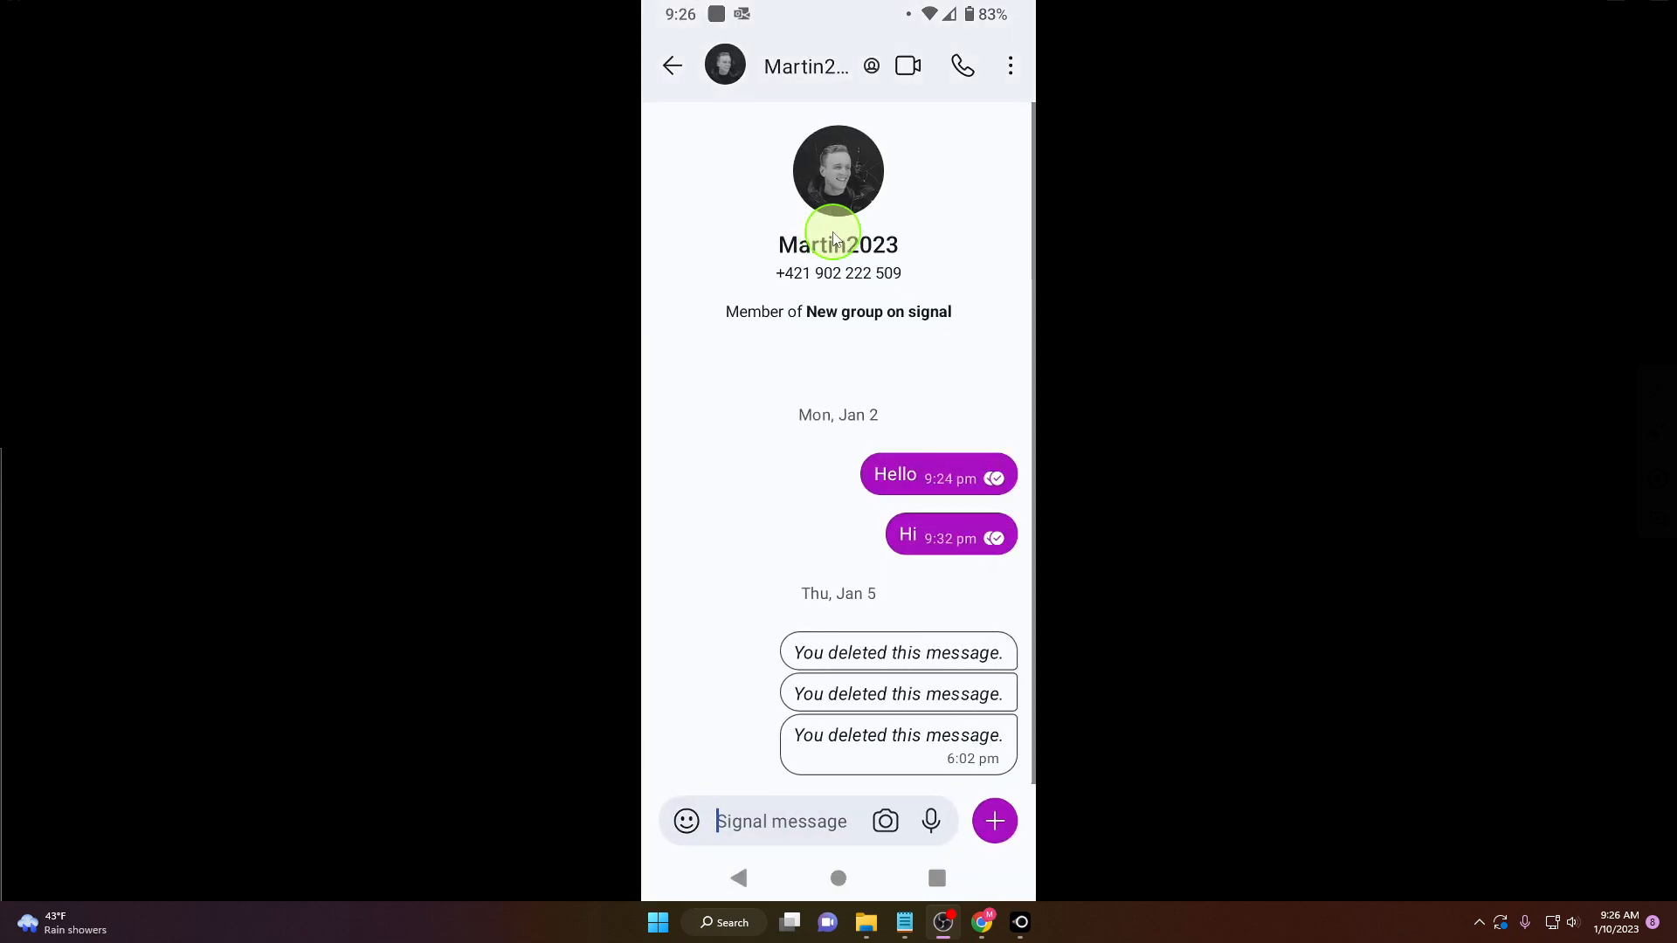
pyautogui.moveTo(1015, 663)
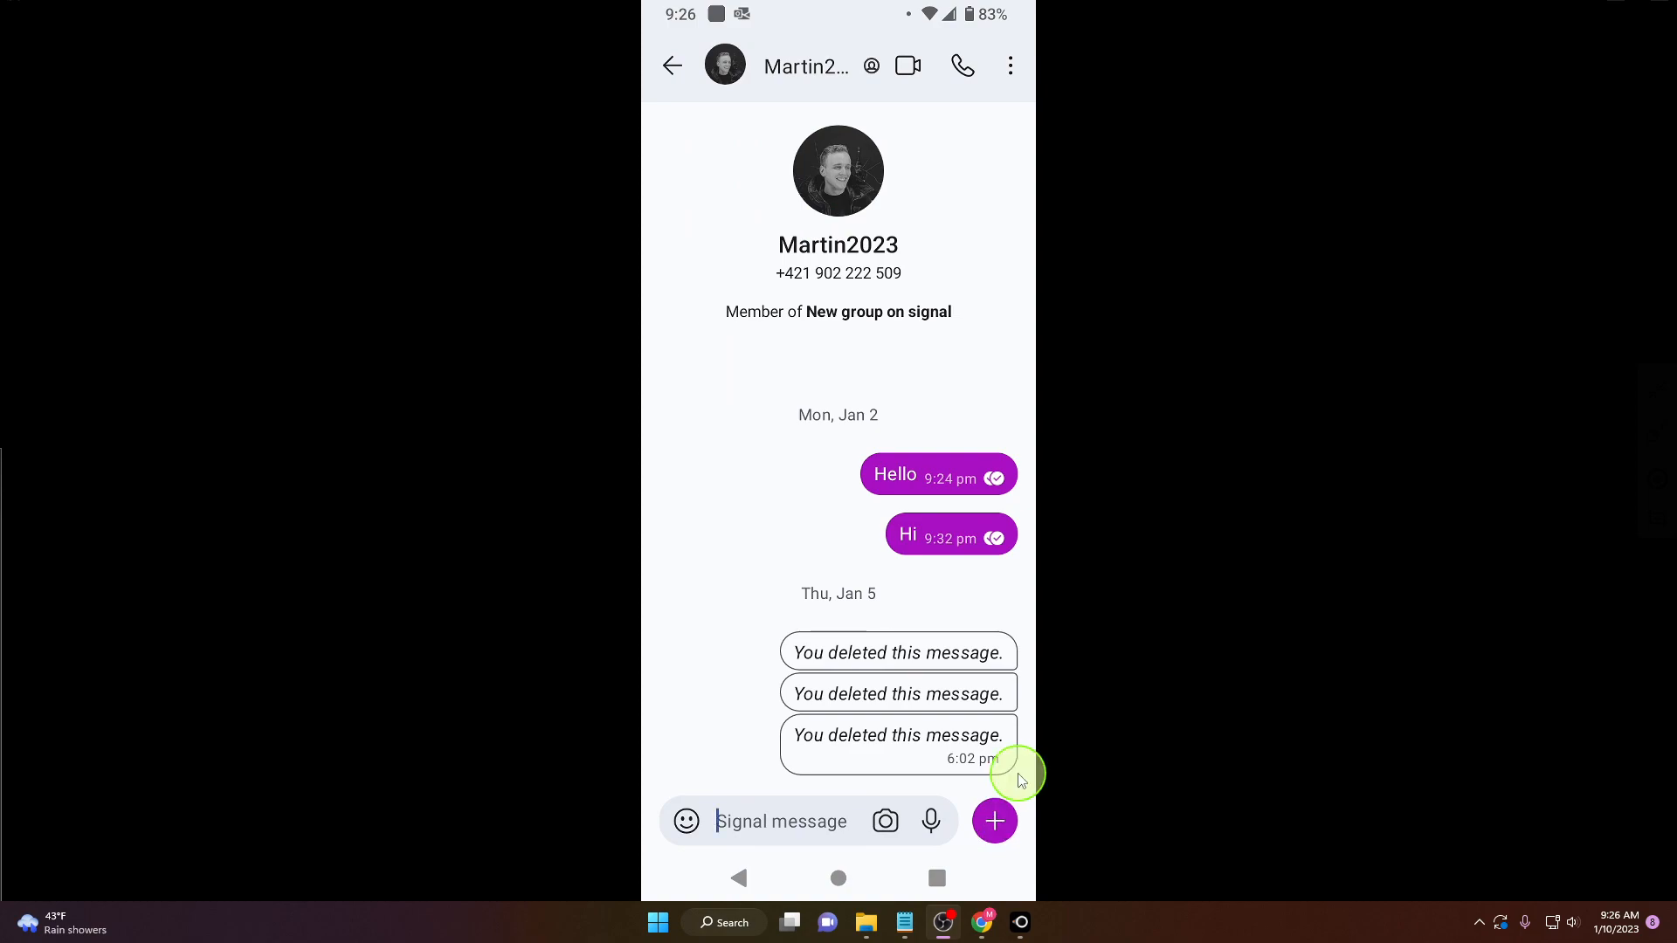
# Open the attachment panel and choose File to browse the phone's storage.
pyautogui.click(994, 820)
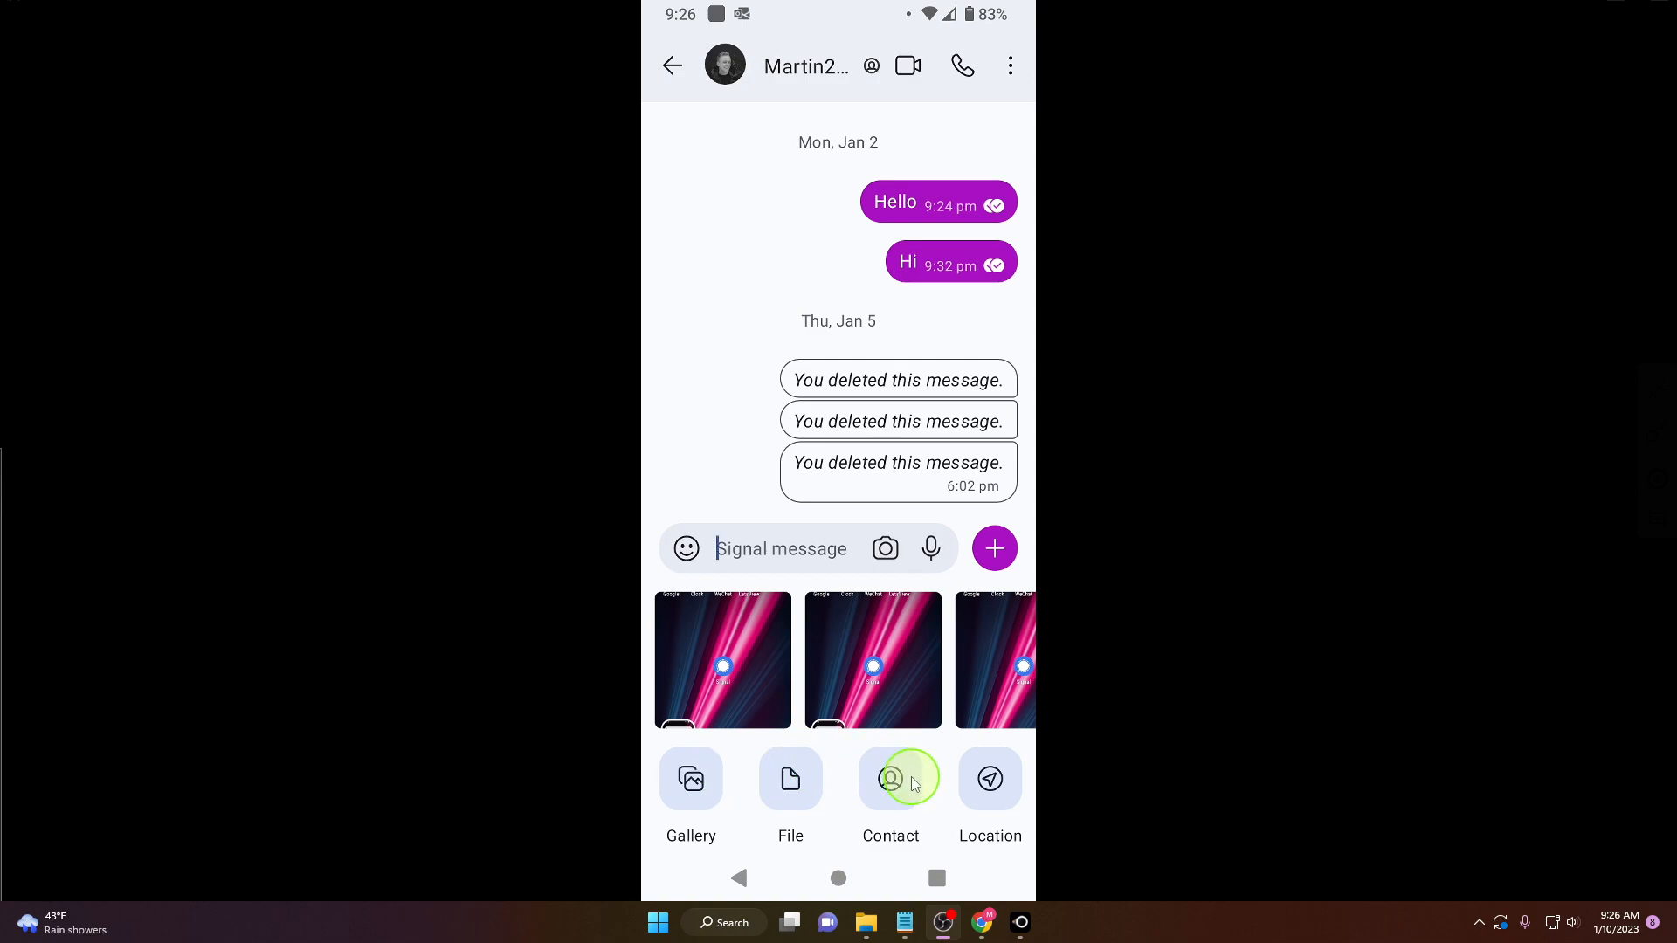
pyautogui.moveTo(1028, 781)
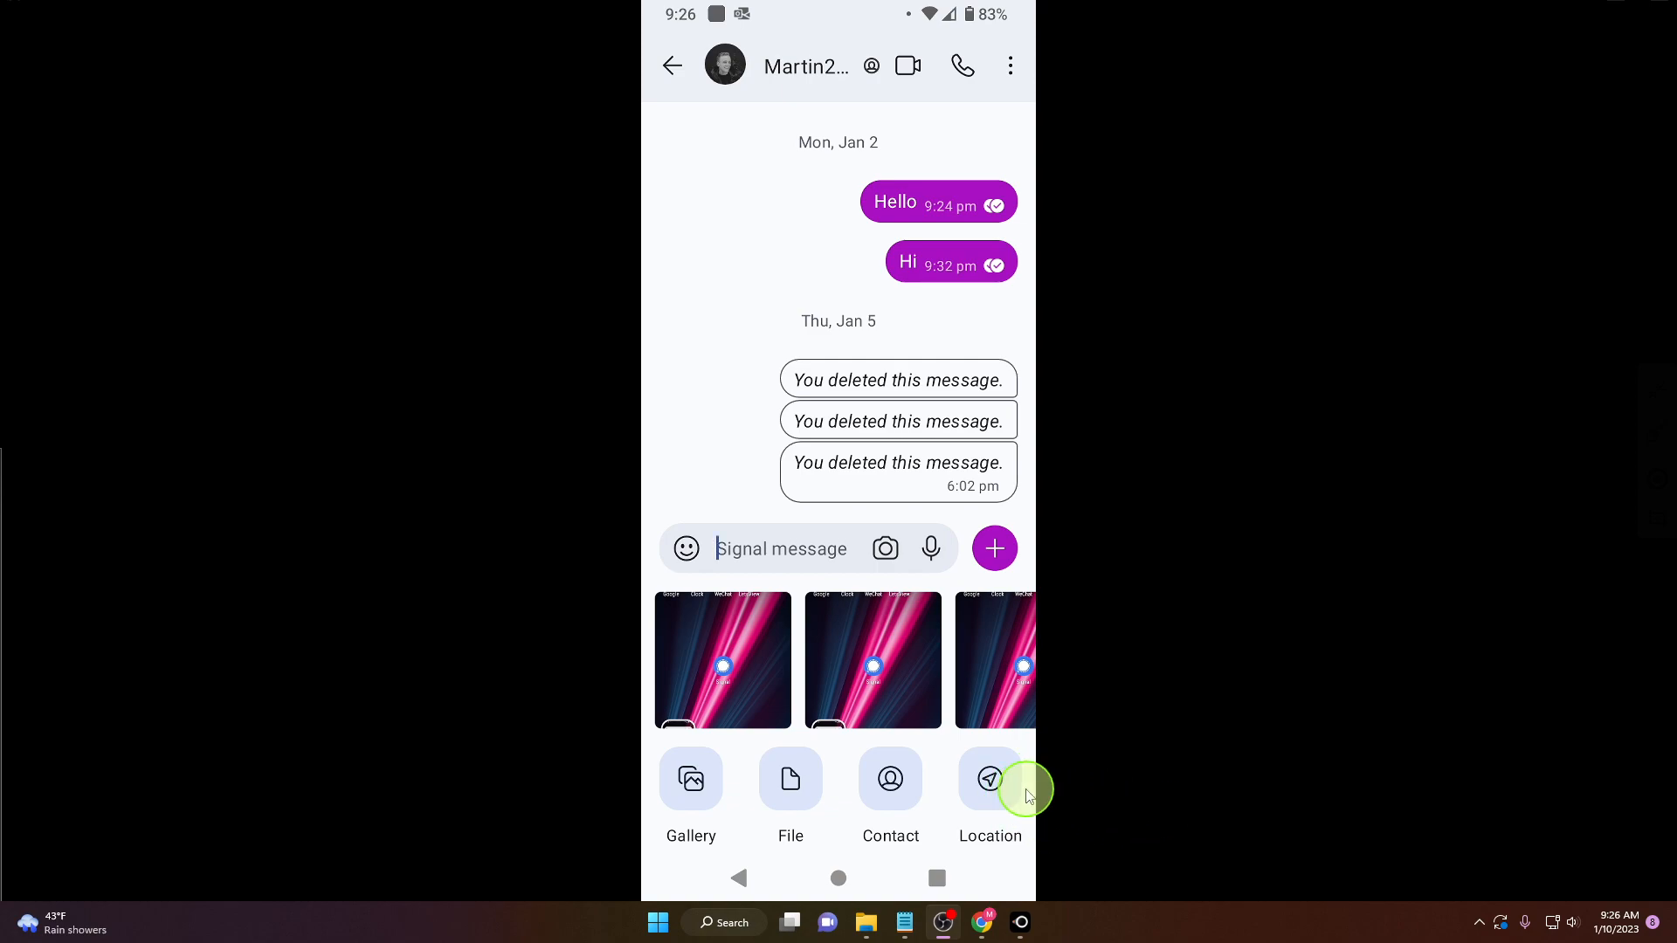
pyautogui.moveTo(790, 779)
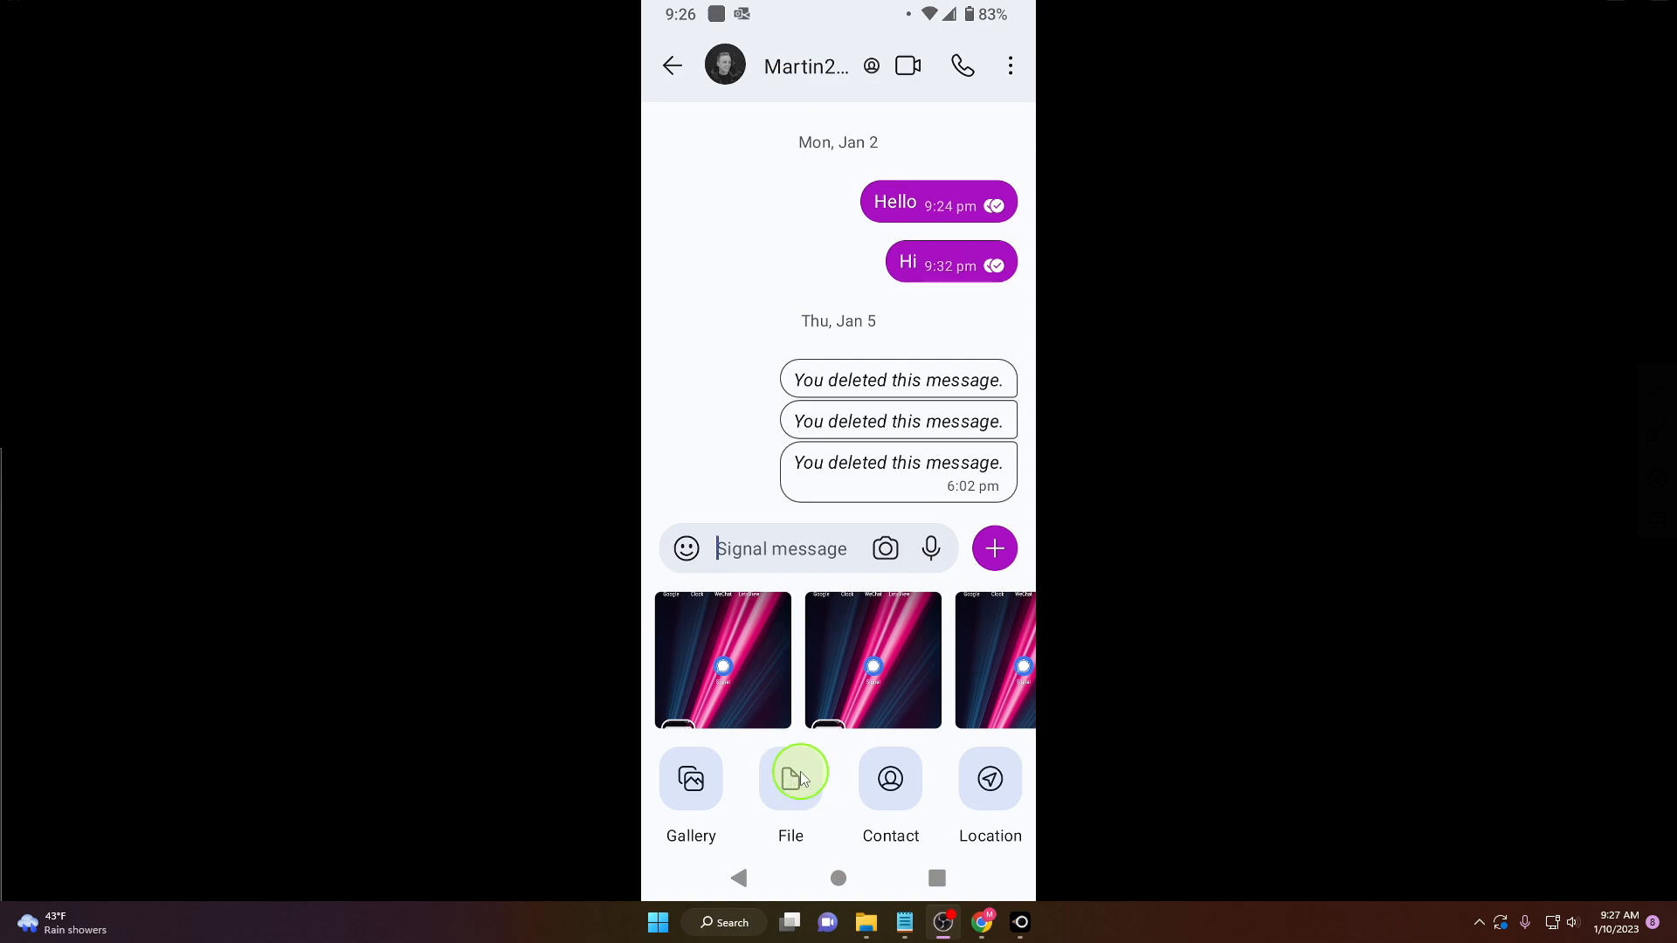
pyautogui.click(791, 779)
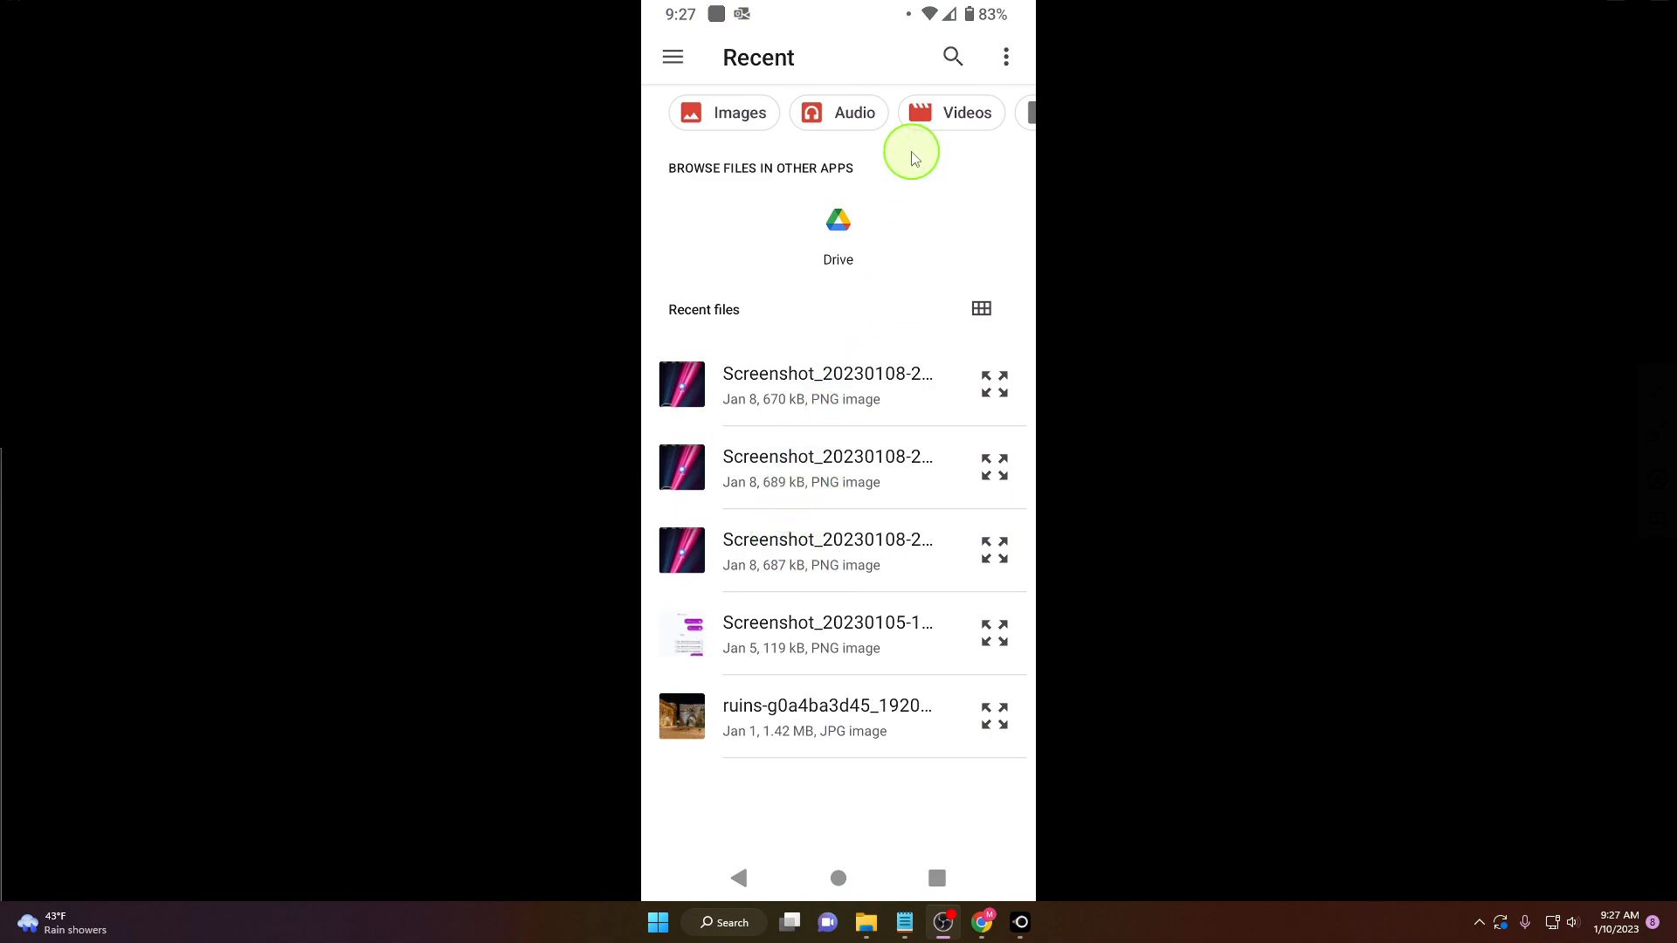
pyautogui.moveTo(891, 144)
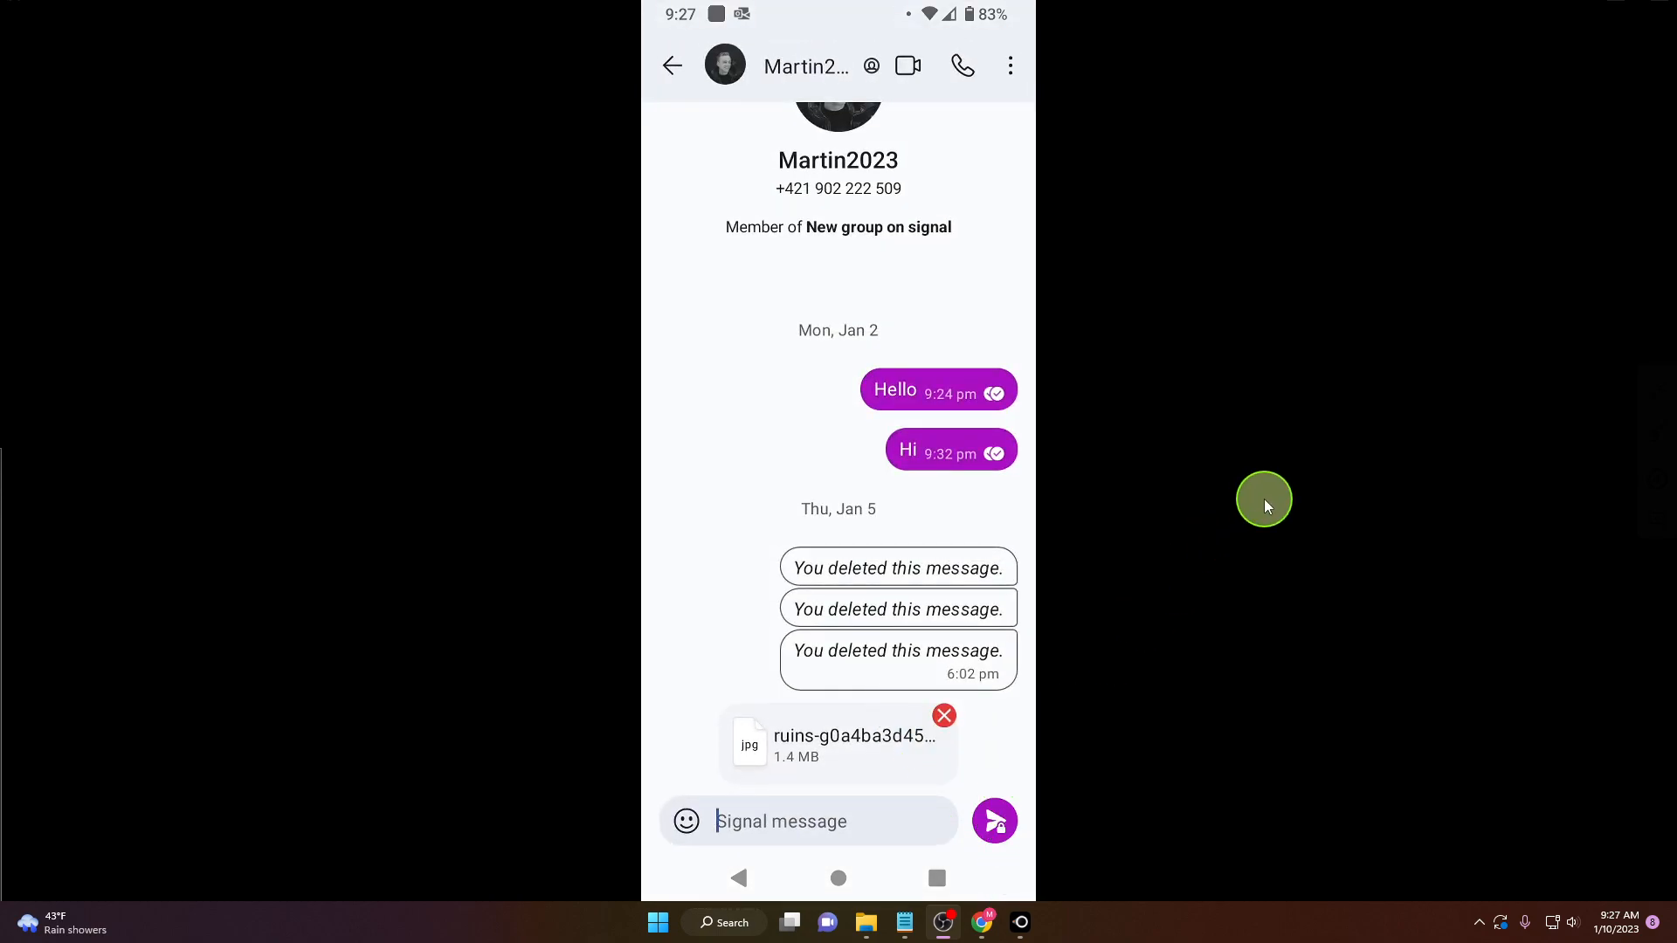
pyautogui.moveTo(1272, 487)
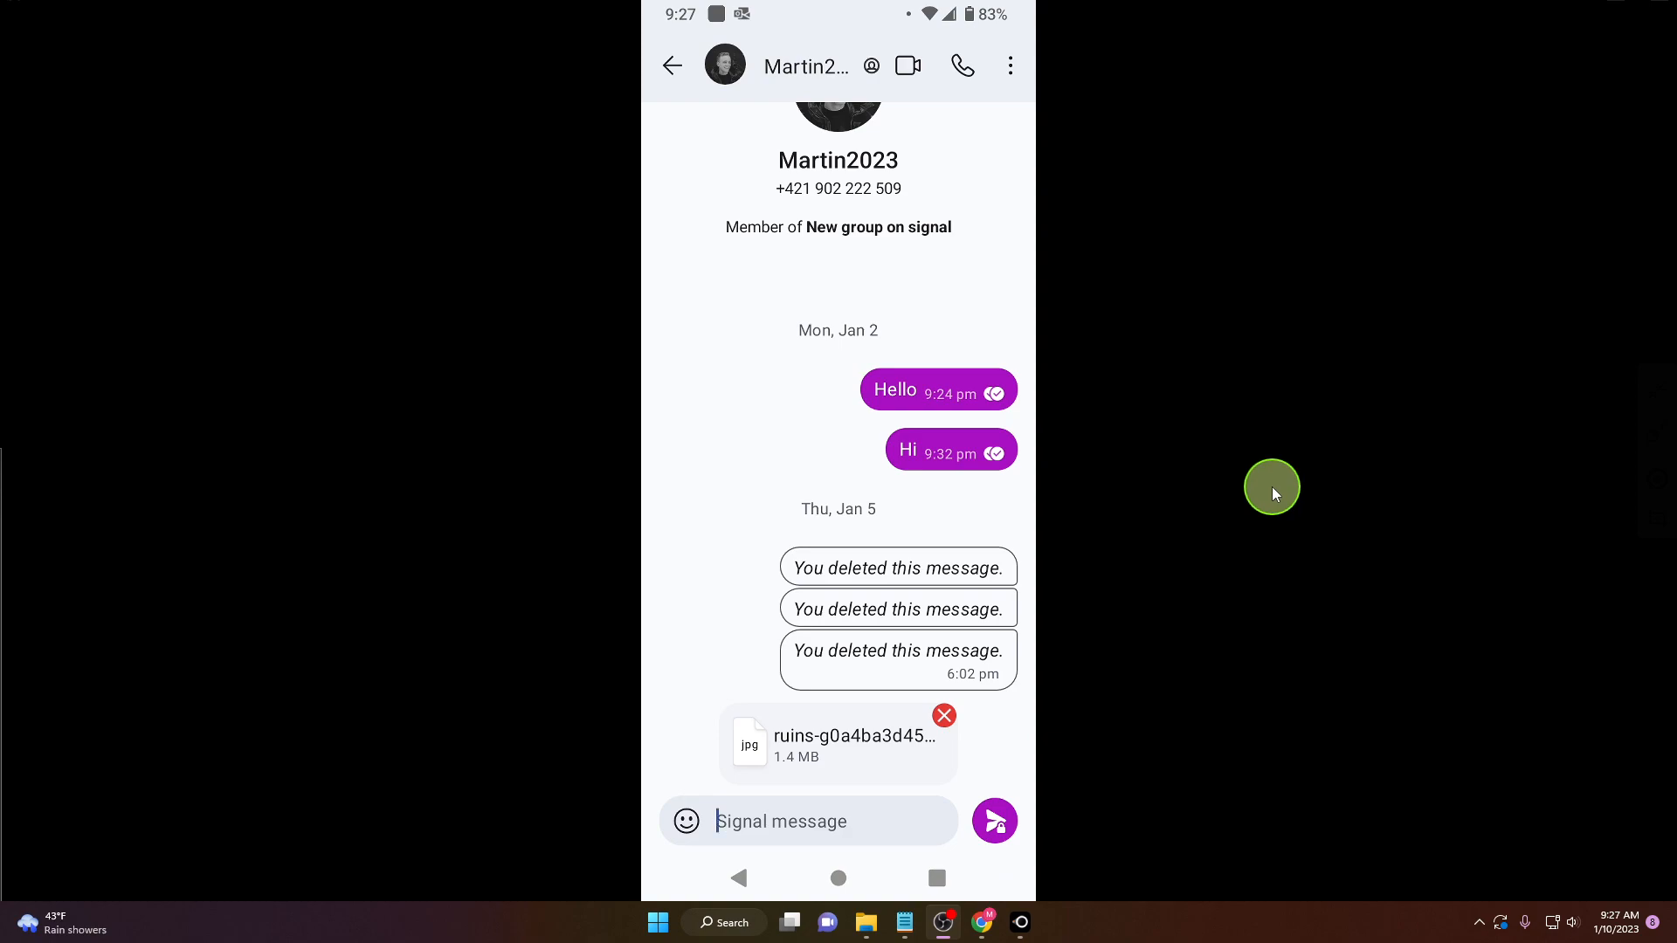